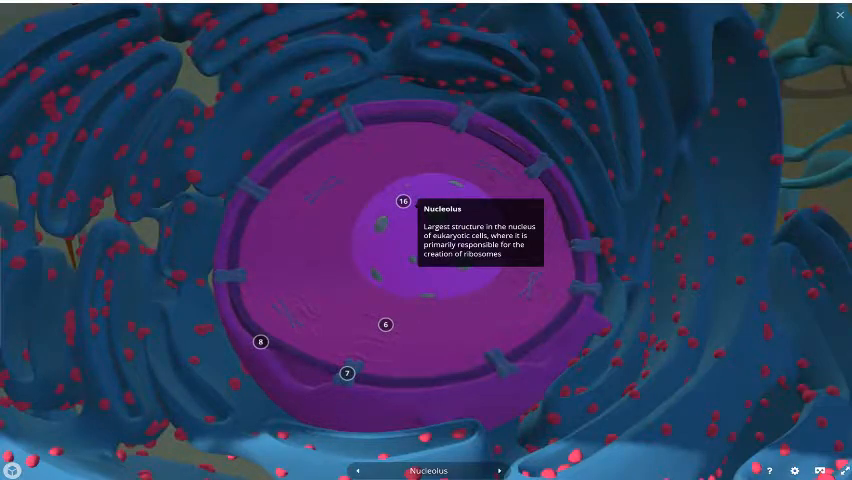
Step: Step back from the Nucleolus annotation to the Golgi apparatus view of the cell model
{"action": "left_click", "coordinate": [498, 470]}
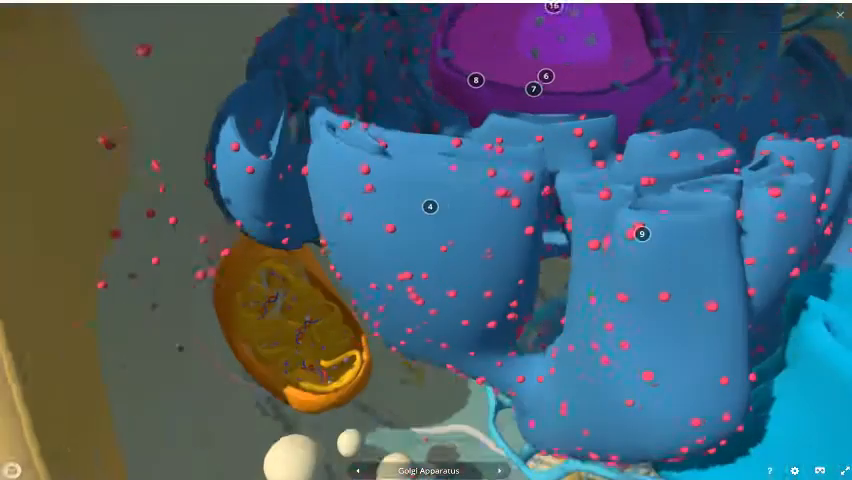